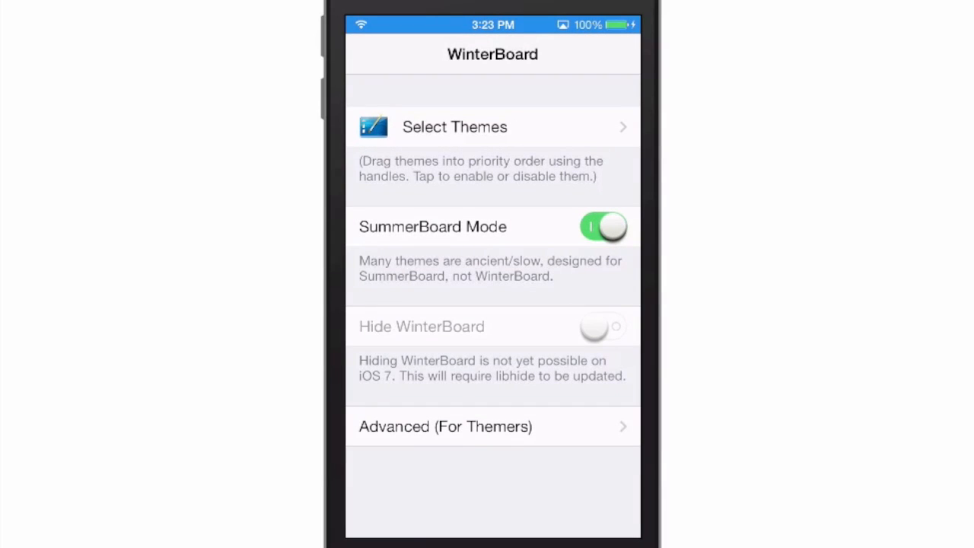
# Show the installed theme list with Nux sounds, round icon effects and Nux icons enabled
pyautogui.click(454, 126)
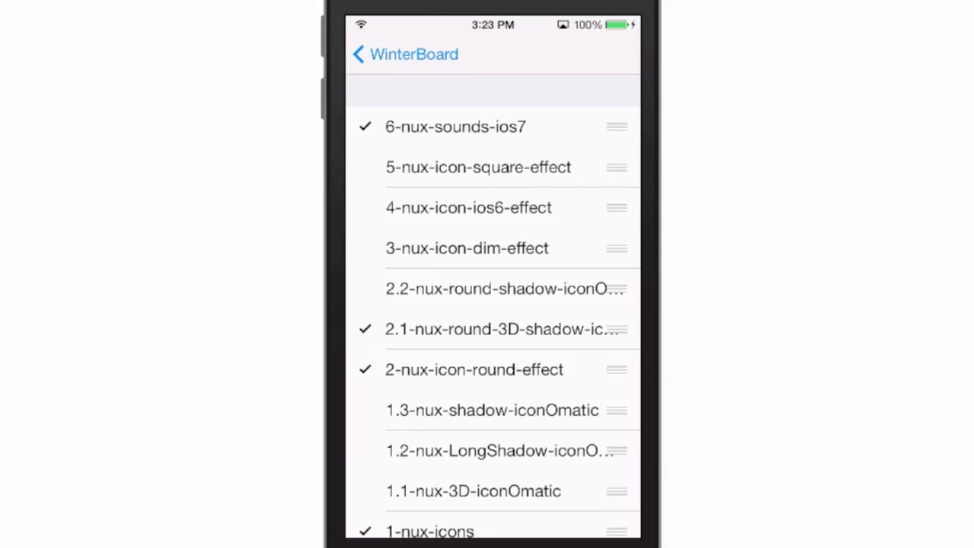
# Enable 5-nux-icon-square-effect in place of the round effect themes and review the rest of the list
pyautogui.click(503, 328)
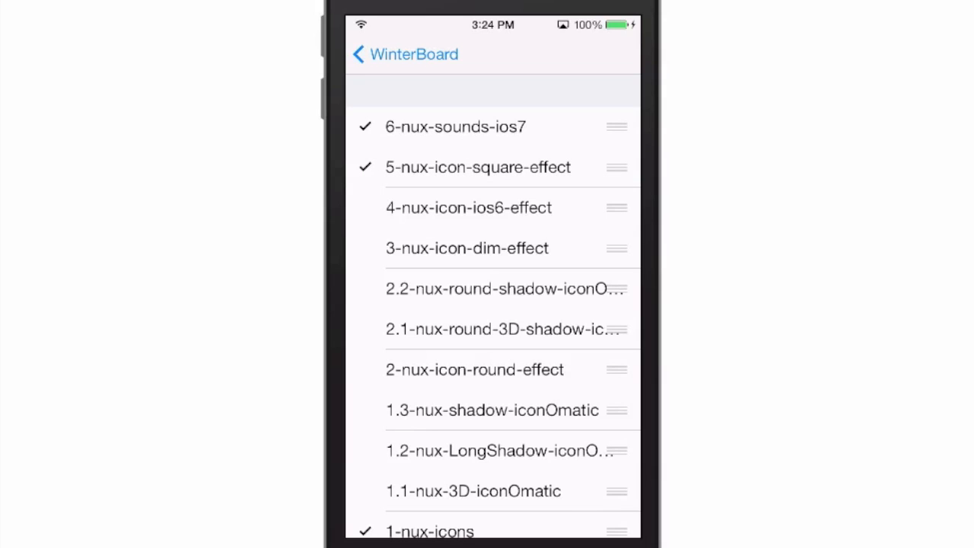
pyautogui.scroll(-3)
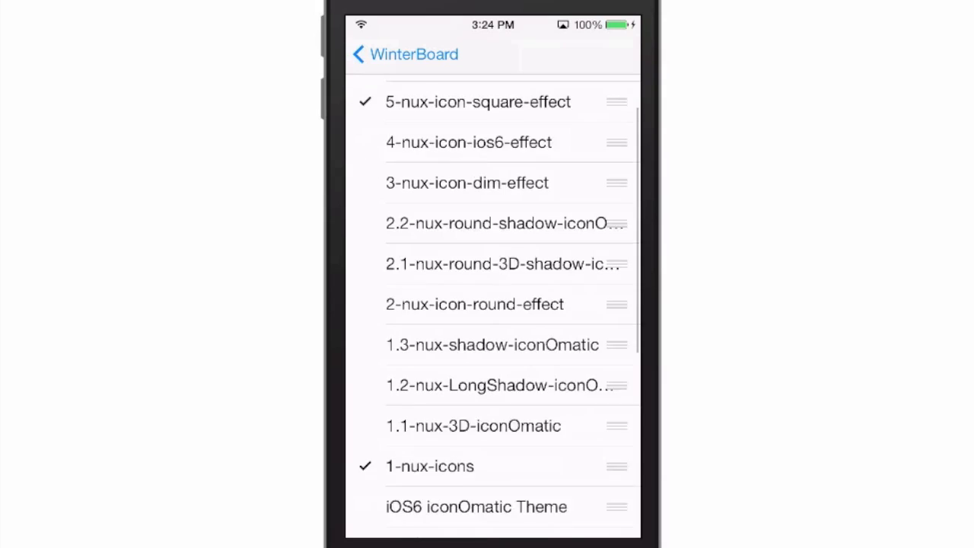
pyautogui.scroll(-3)
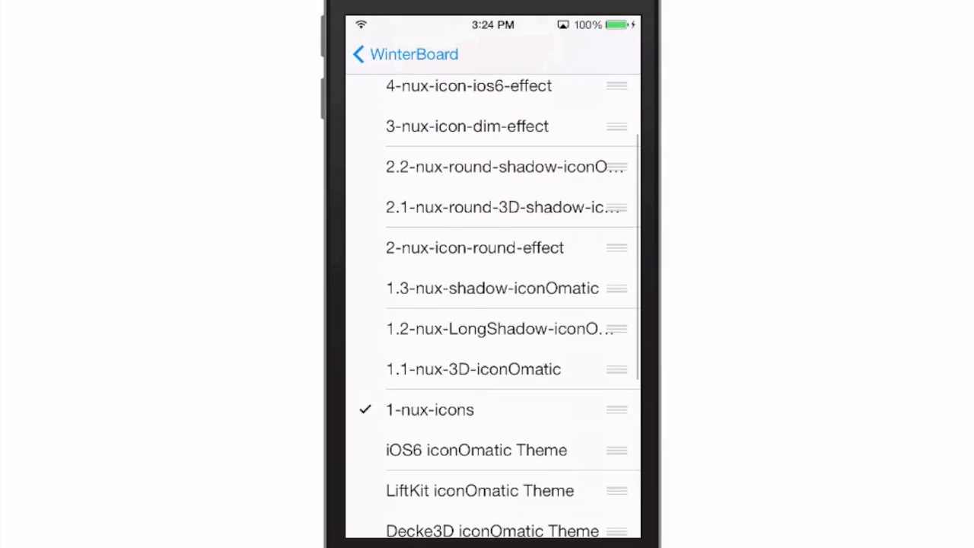
pyautogui.scroll(-3)
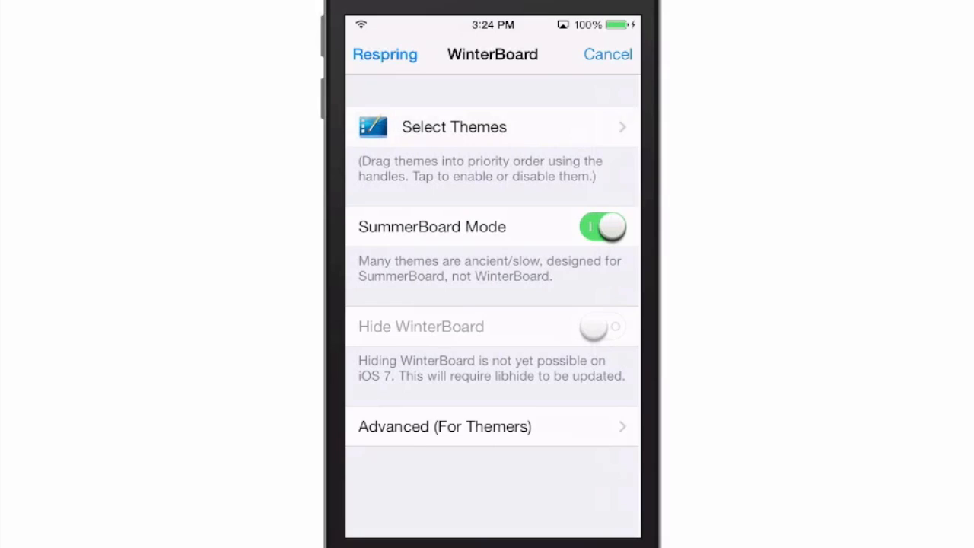
# Respring to apply the square-icon Nux theme set, then view the themed Settings list
pyautogui.click(383, 55)
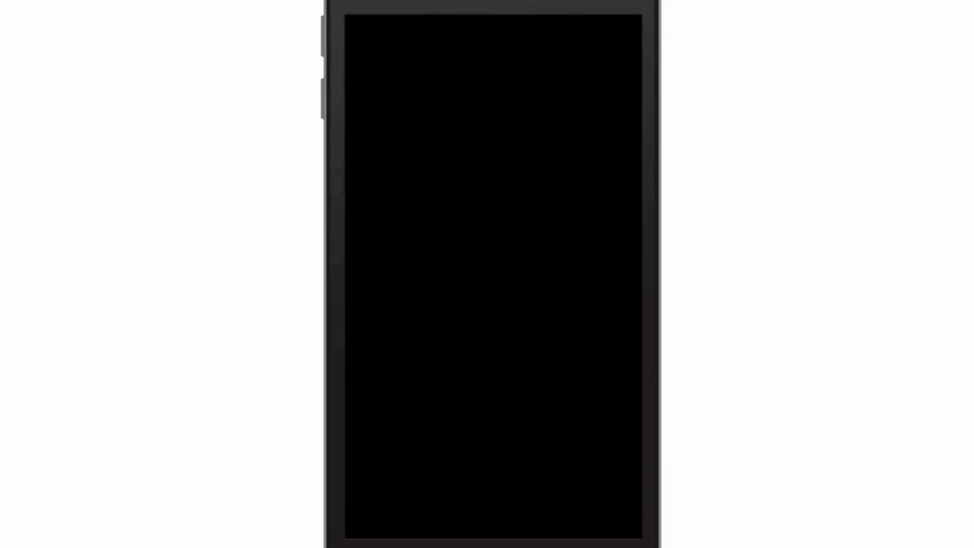
pyautogui.click(323, 43)
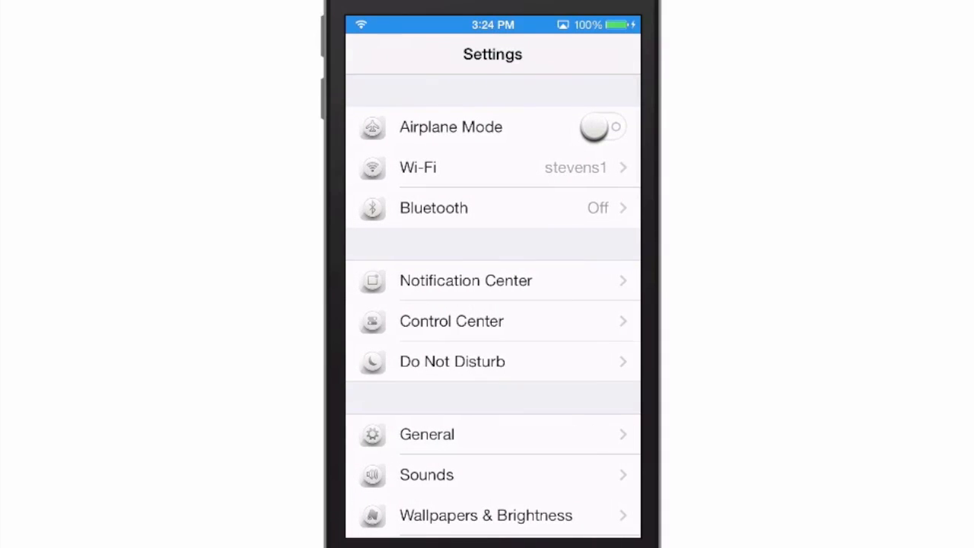
# Browse the Nux-themed Settings icons, then swipe across home screen pages showing square Nux app icons
pyautogui.scroll(-3)
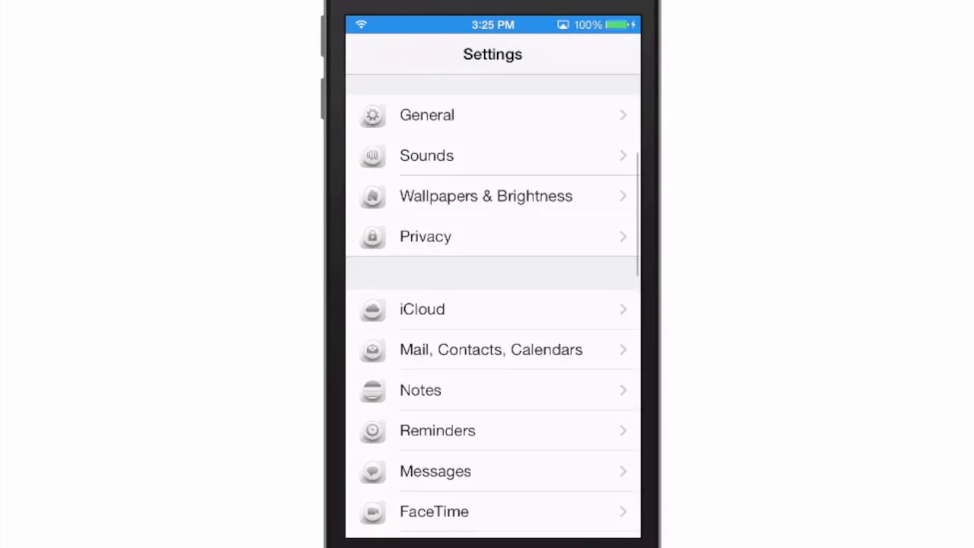
pyautogui.scroll(-3)
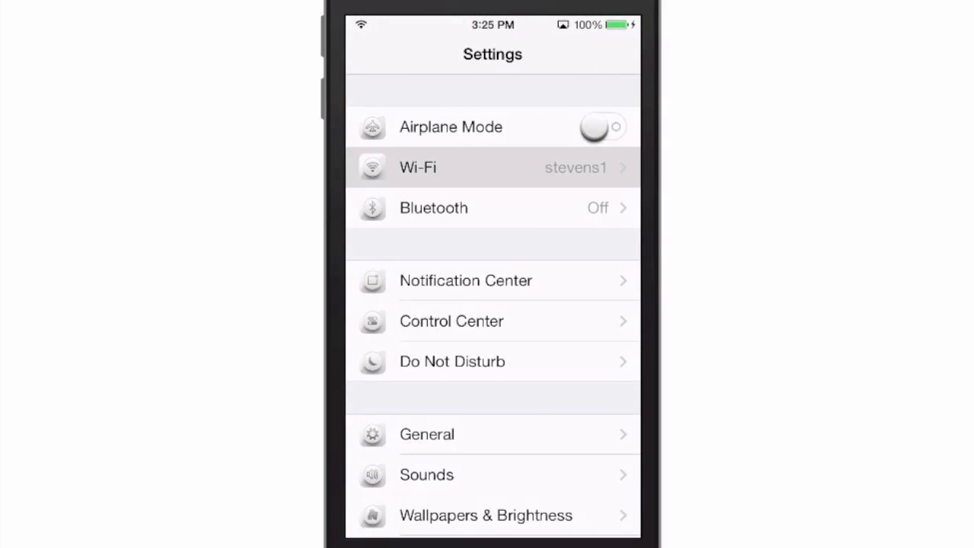
pyautogui.scroll(-3)
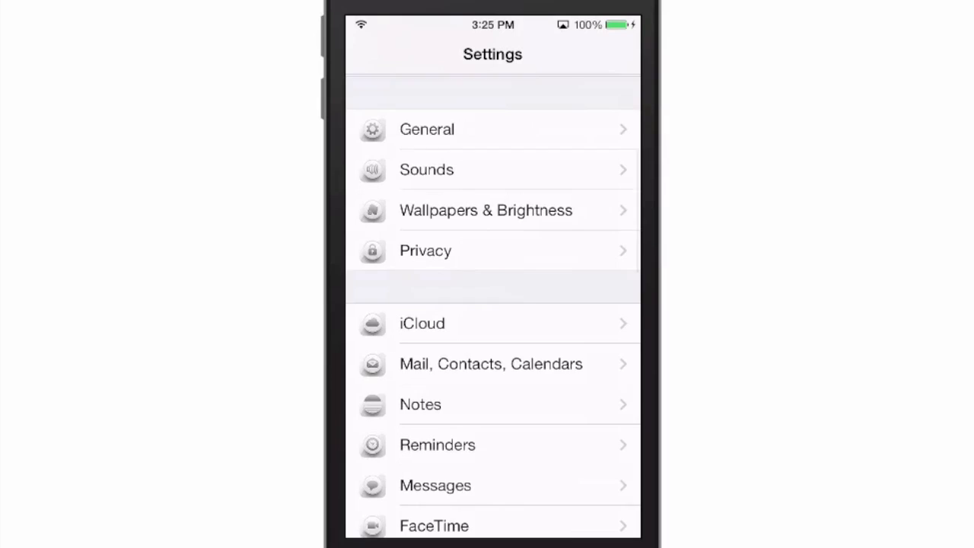
pyautogui.scroll(-3)
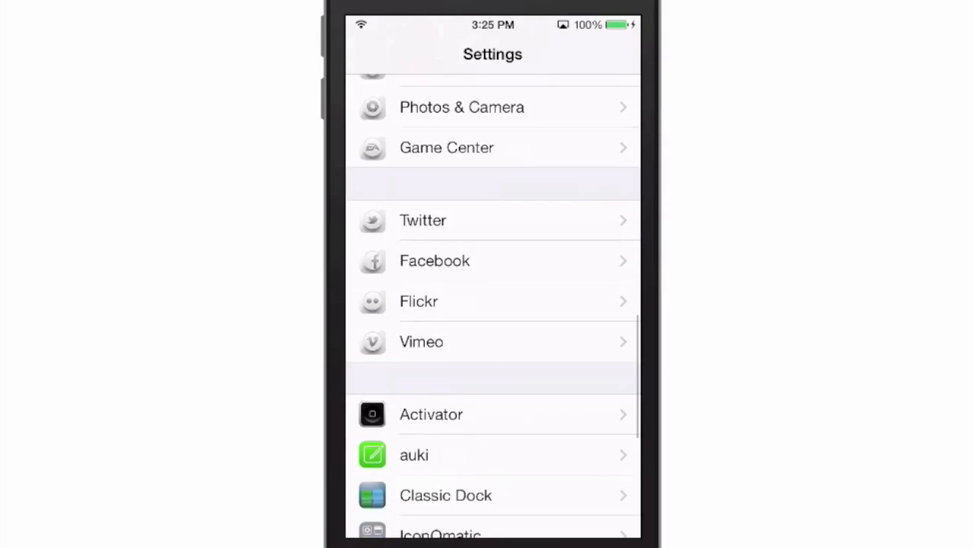
pyautogui.scroll(-3)
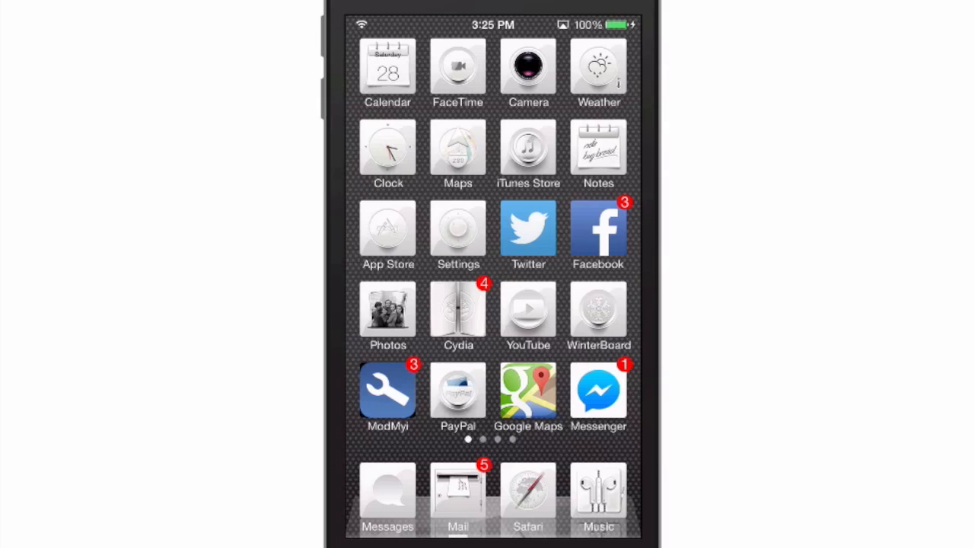
pyautogui.hscroll(-3)
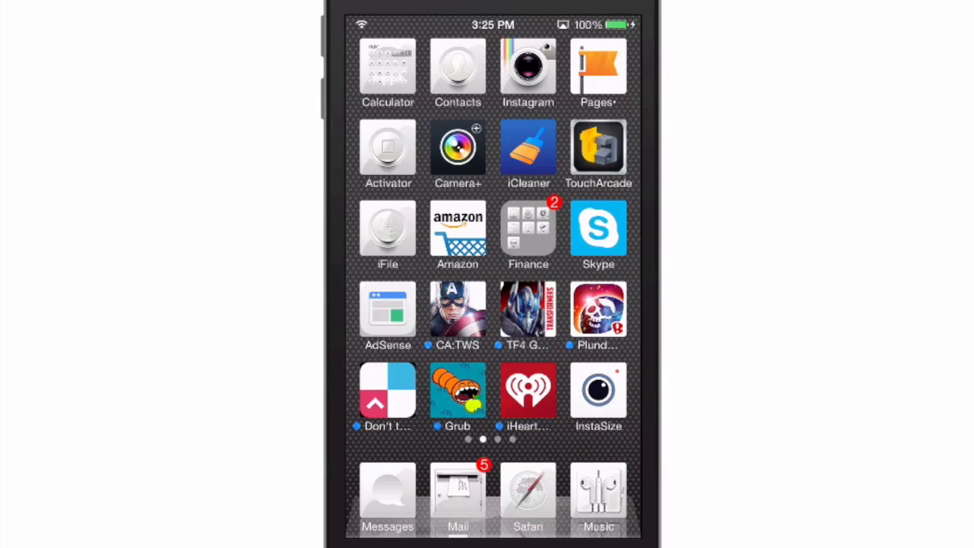